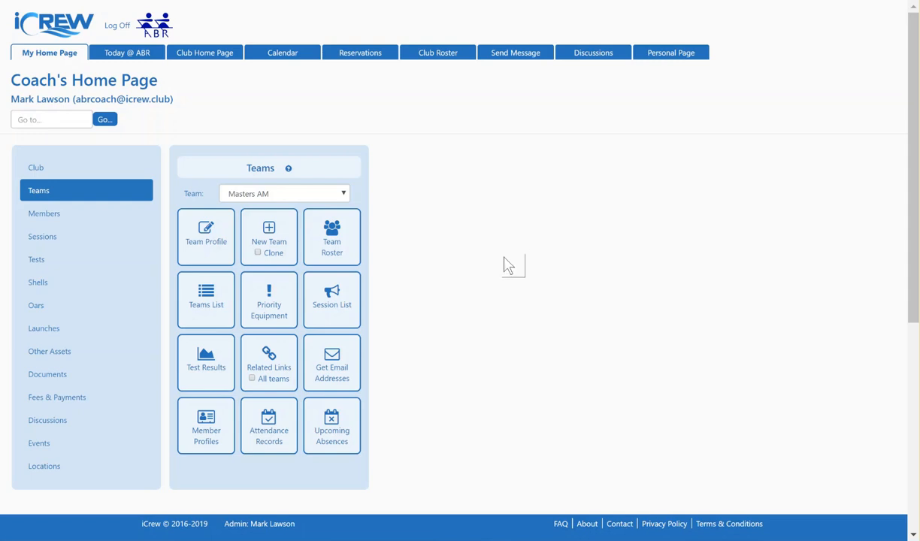
pyautogui.moveTo(266, 134)
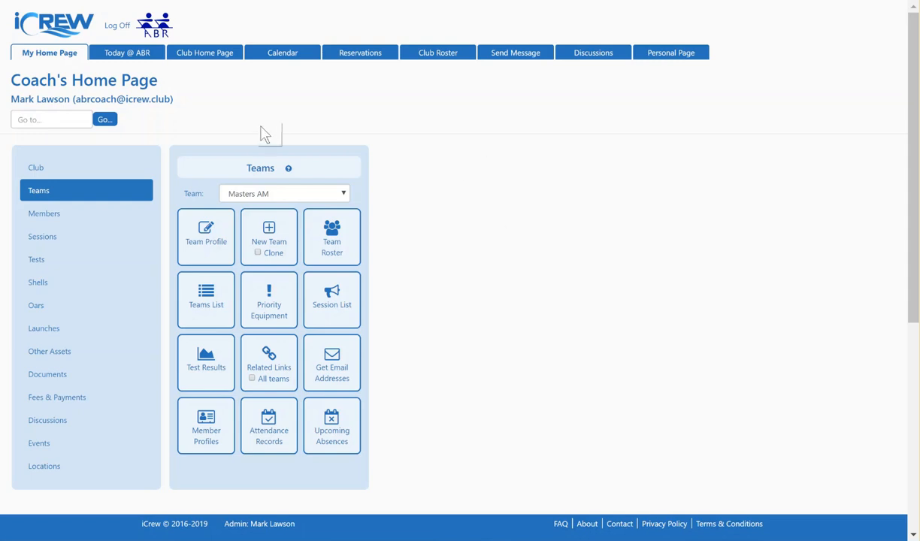
pyautogui.moveTo(282, 197)
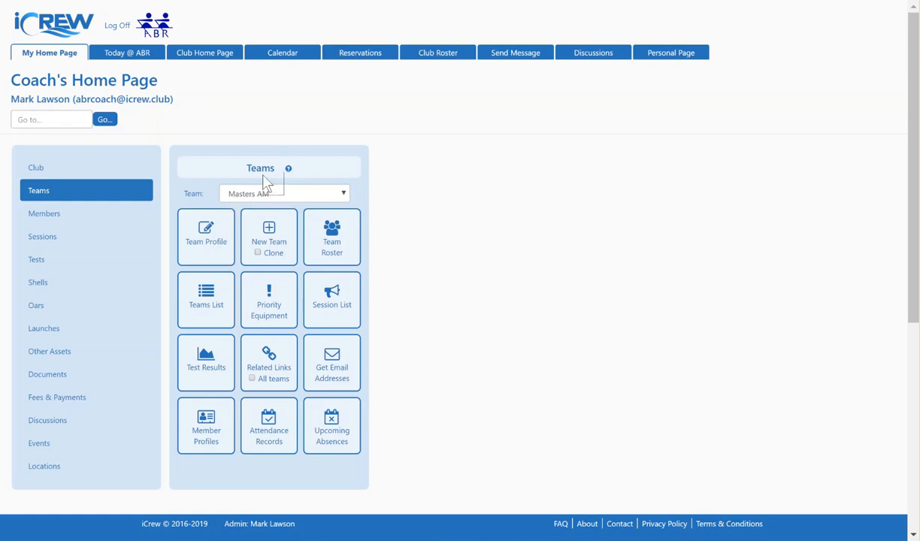
# Open the Team Profile tile for Masters AM from My Home Page.
pyautogui.click(206, 236)
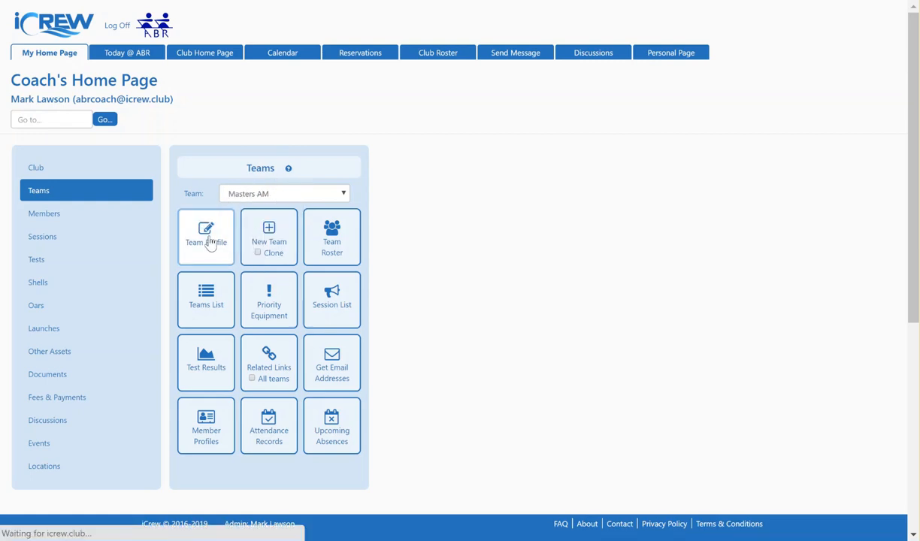
pyautogui.click(206, 236)
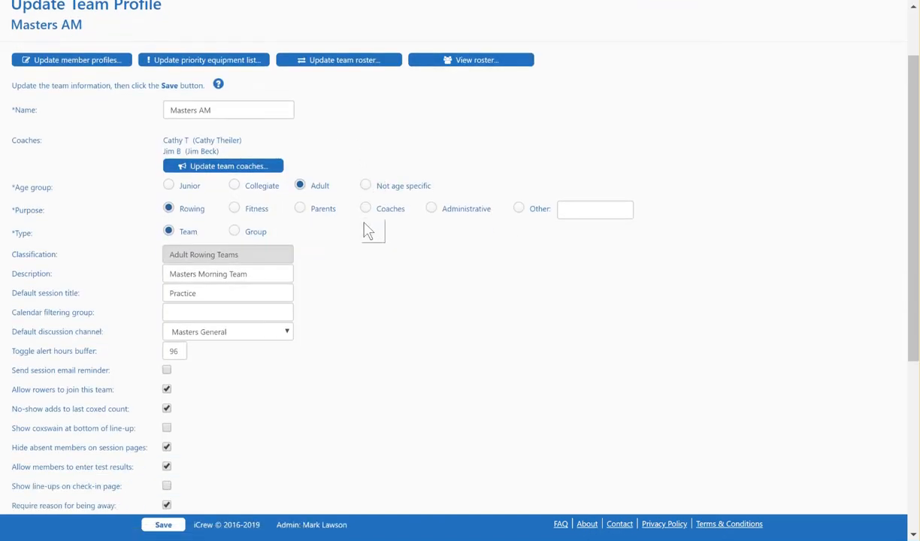
pyautogui.scroll(-3)
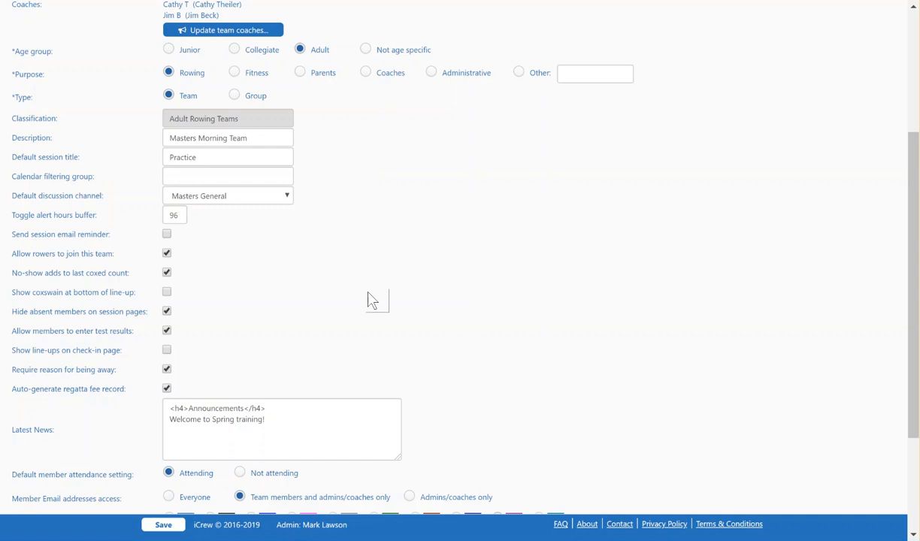
pyautogui.scroll(3)
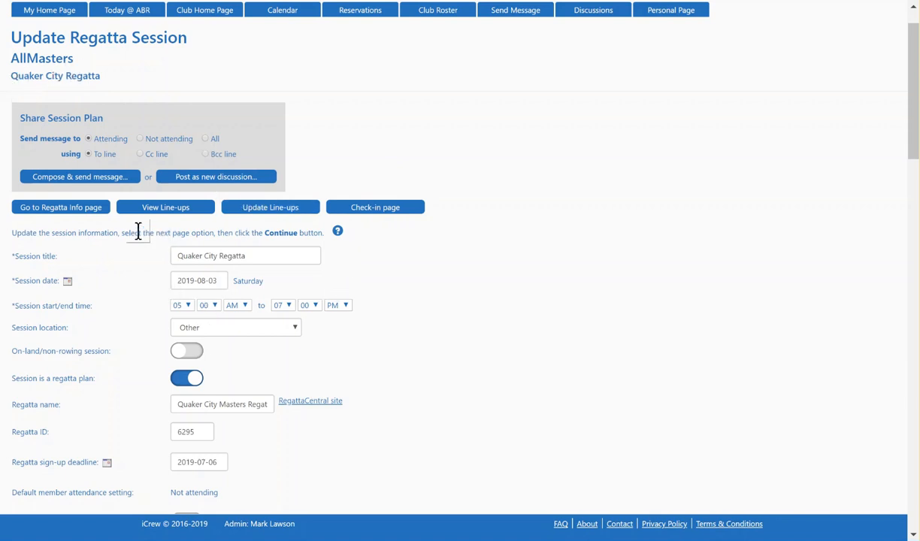
# Save the Quaker City Regatta session with check-in as the next page, then return home.
pyautogui.scroll(-3)
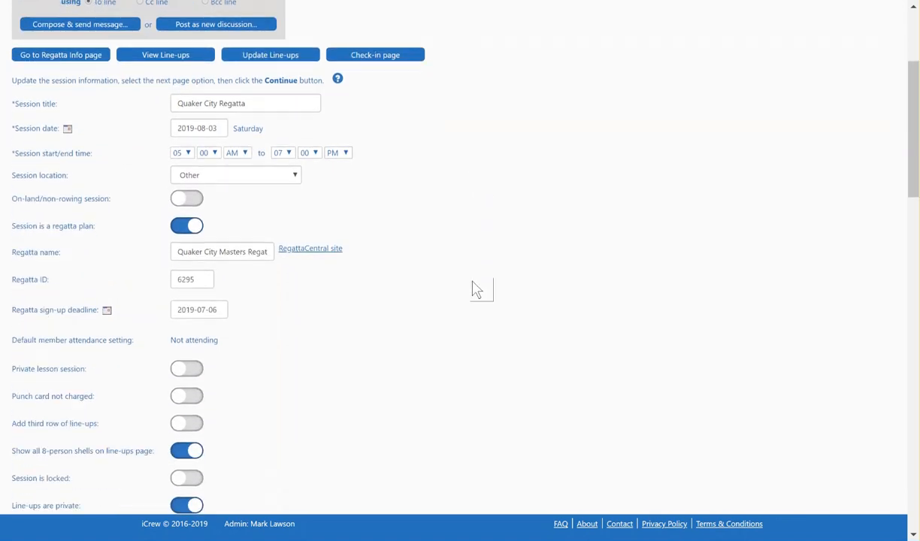
pyautogui.scroll(-3)
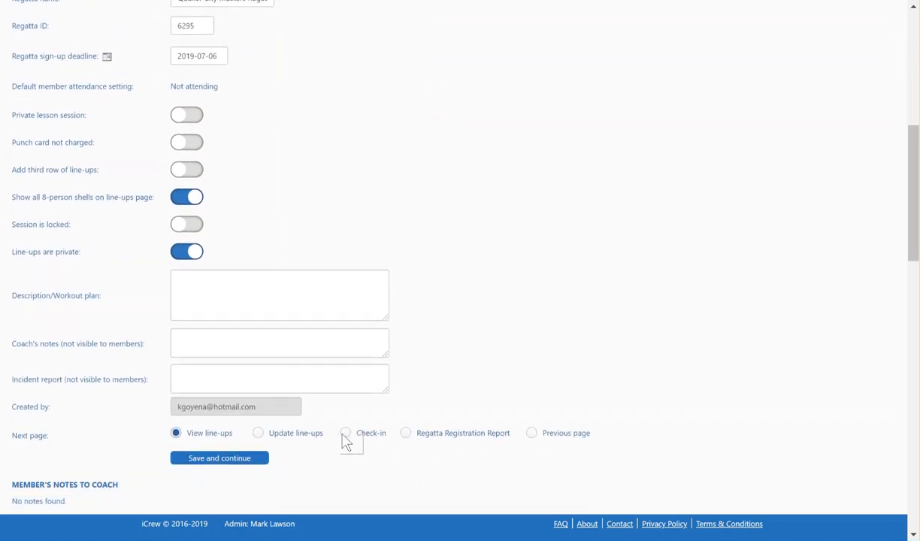
pyautogui.click(345, 432)
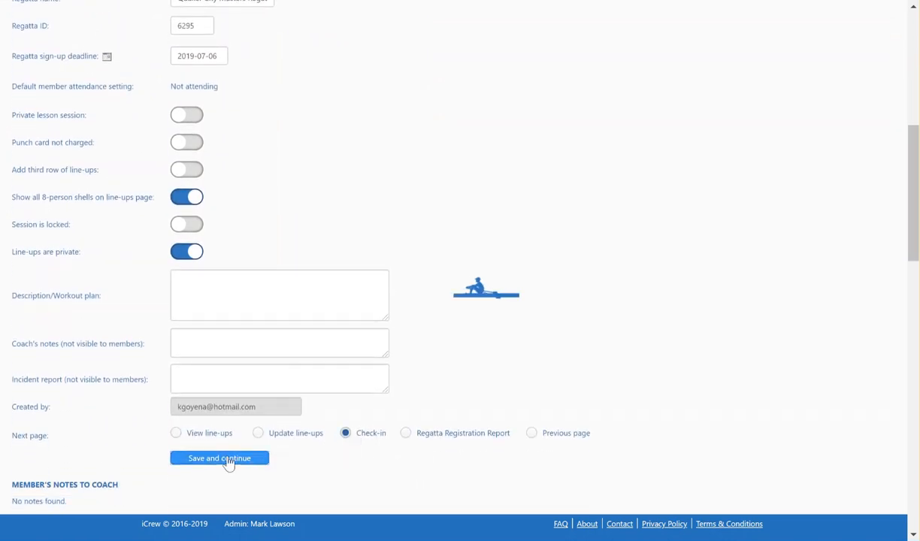
pyautogui.click(219, 458)
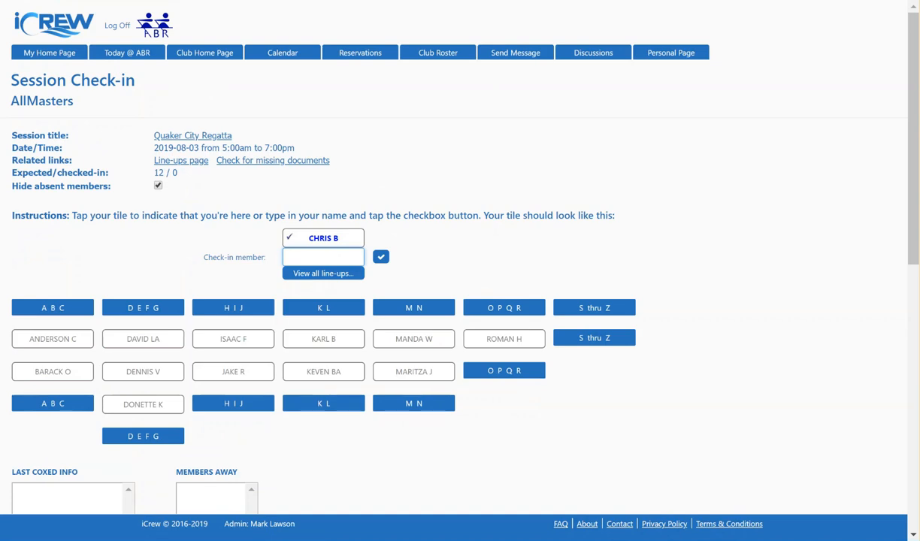
pyautogui.click(49, 53)
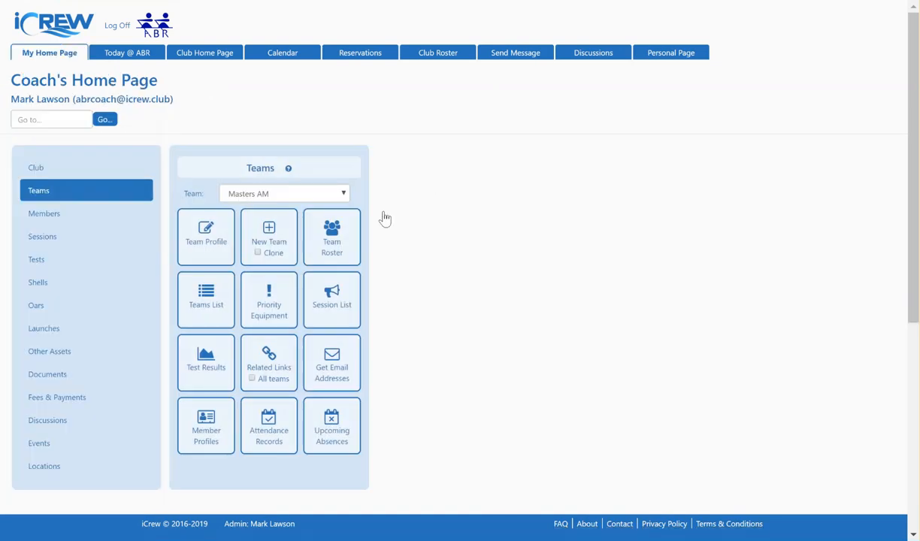
# Choose the 'AllMasters fee: 2019 Quaker City Masters Regatta' fee item under Fees & Payments.
pyautogui.click(57, 397)
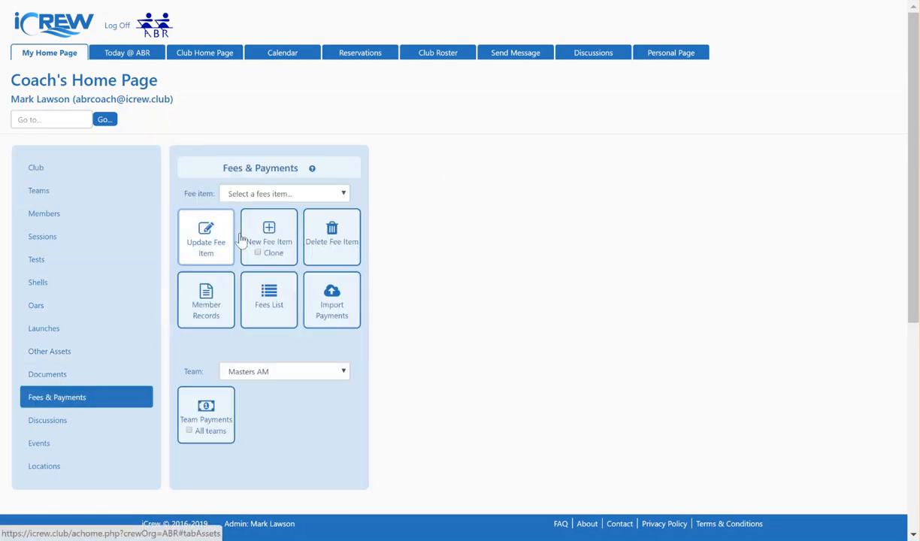
pyautogui.moveTo(556, 200)
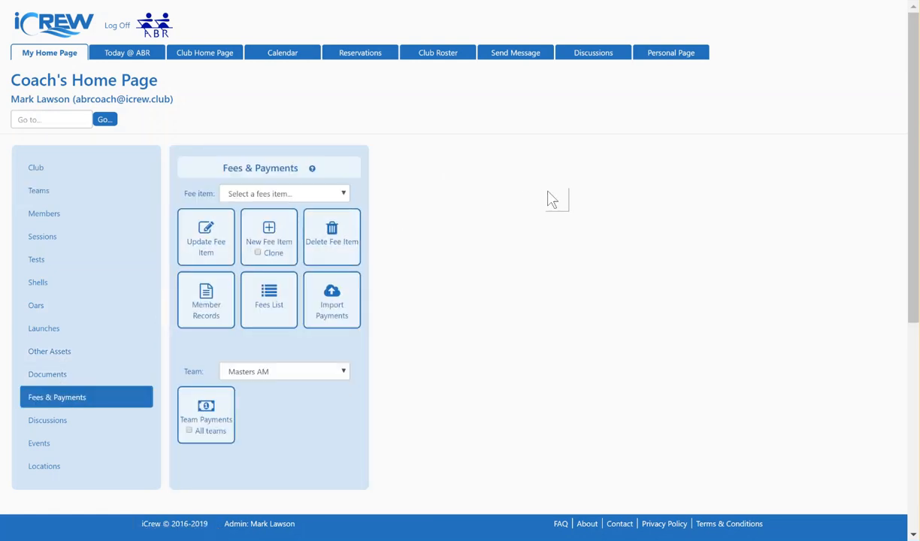
pyautogui.moveTo(90, 155)
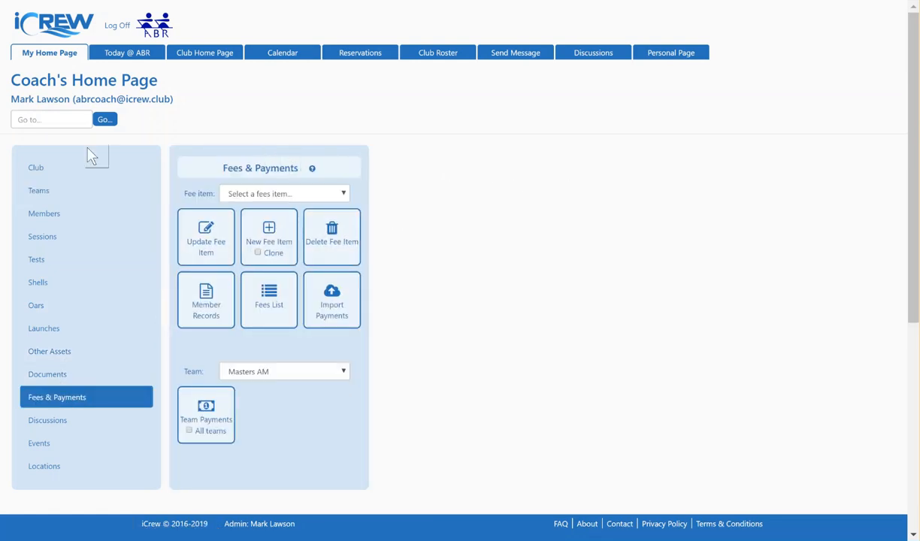
pyautogui.click(36, 167)
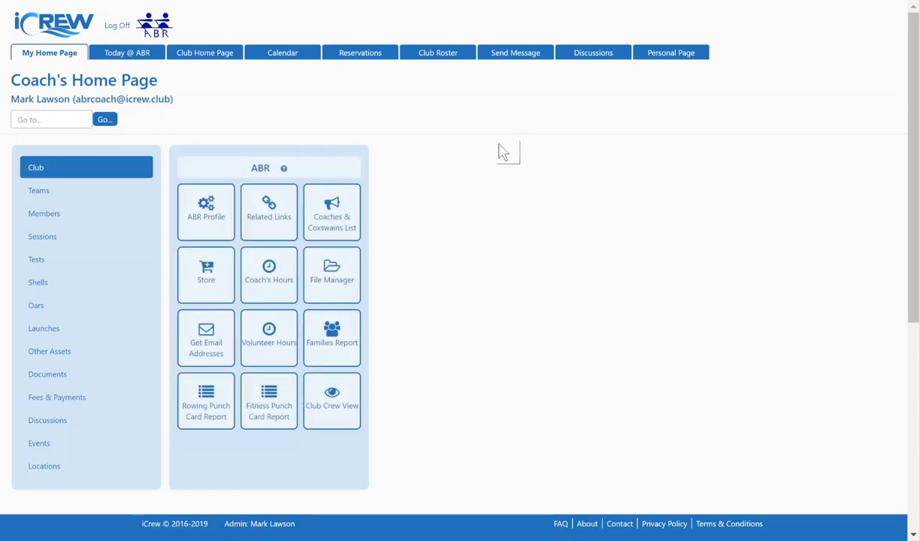
pyautogui.moveTo(50, 351)
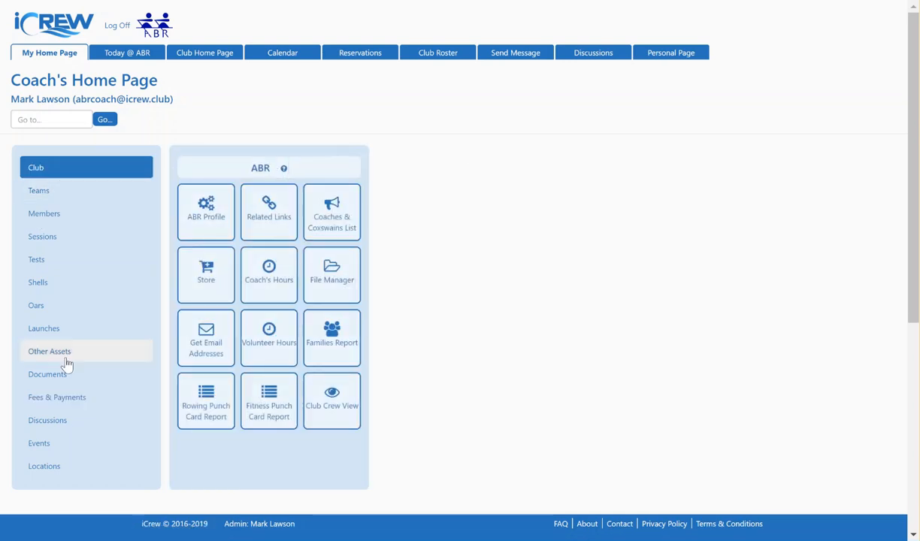
pyautogui.click(56, 397)
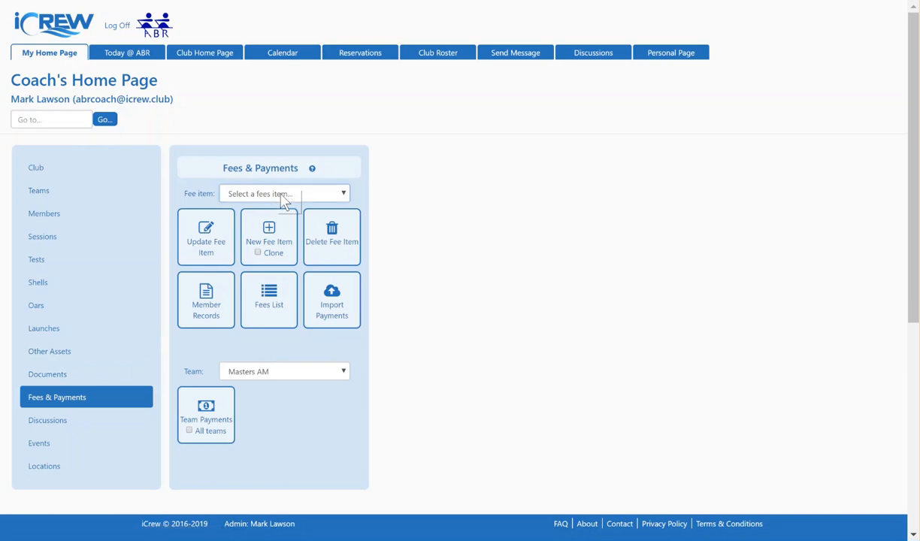
pyautogui.click(284, 193)
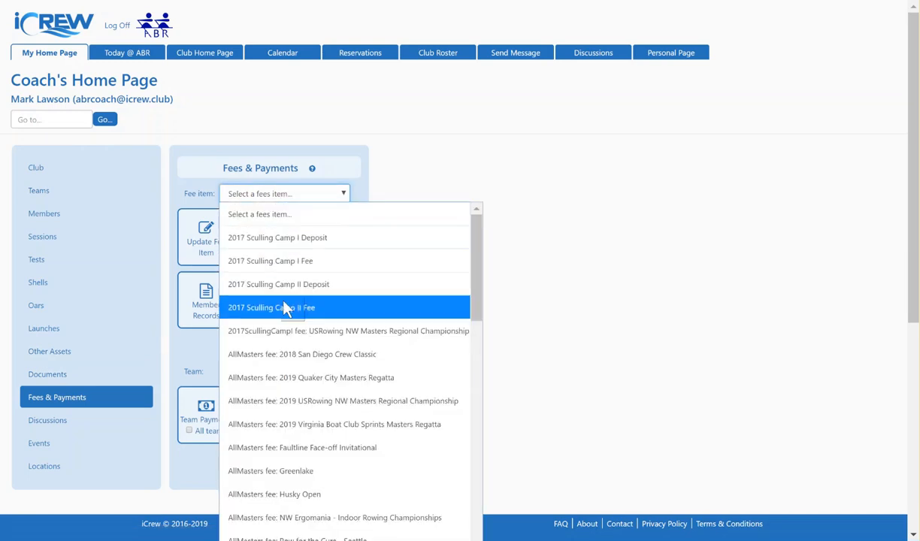
pyautogui.moveTo(342, 384)
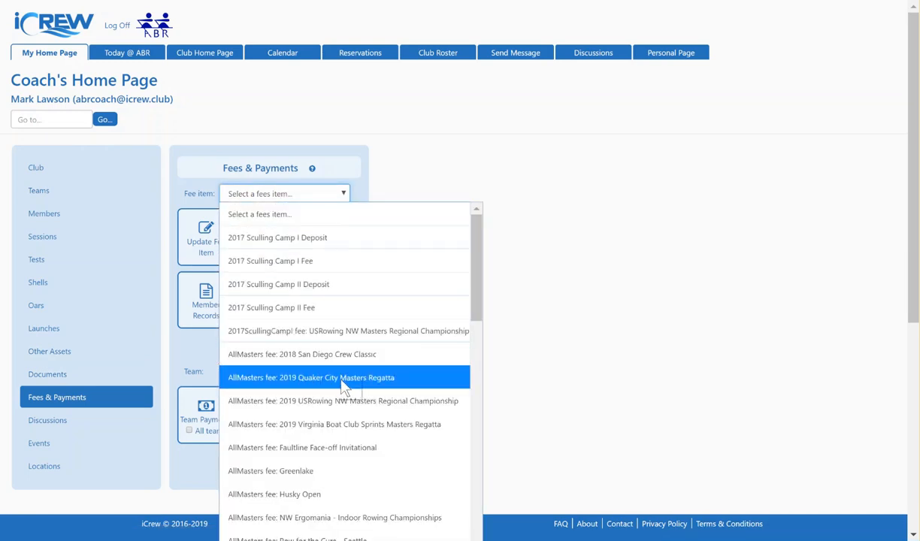
pyautogui.click(310, 378)
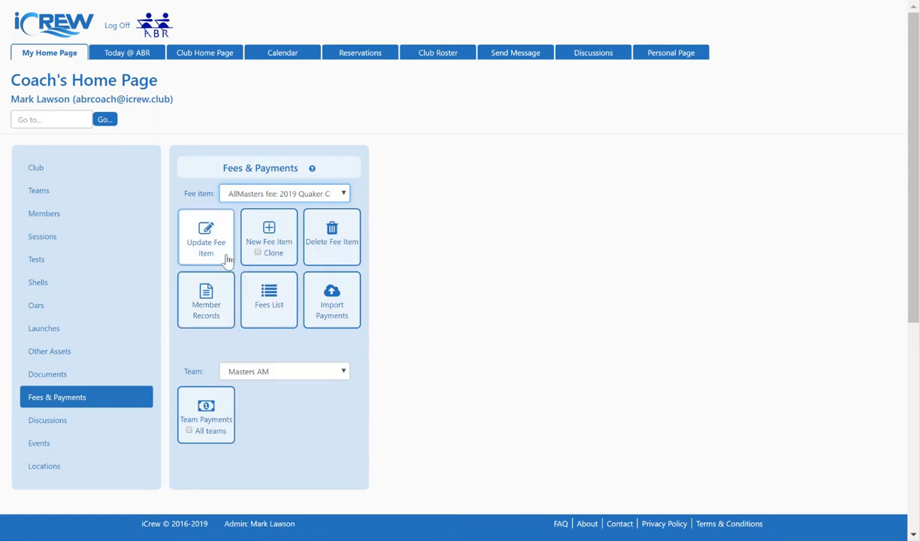
# Open the 2019 Quaker City Masters Regatta fee item for editing.
pyautogui.click(206, 236)
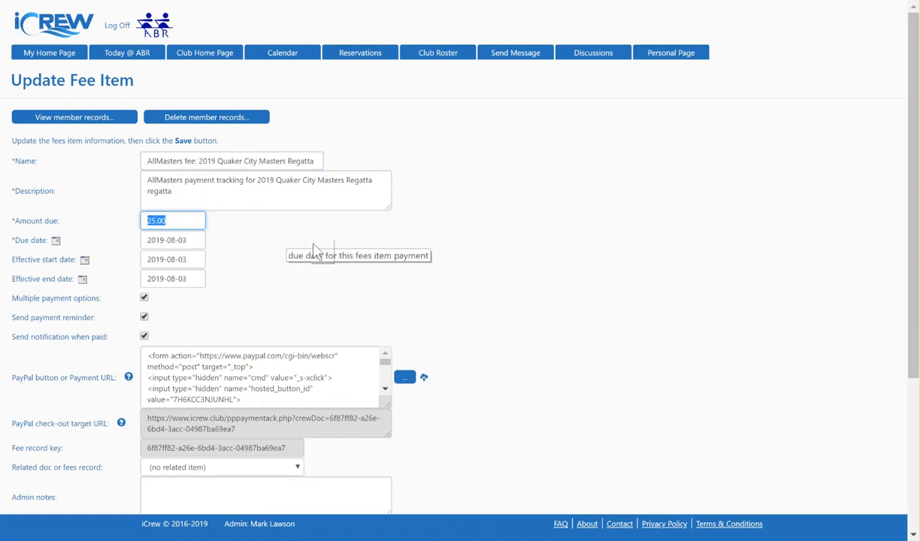
pyautogui.moveTo(242, 252)
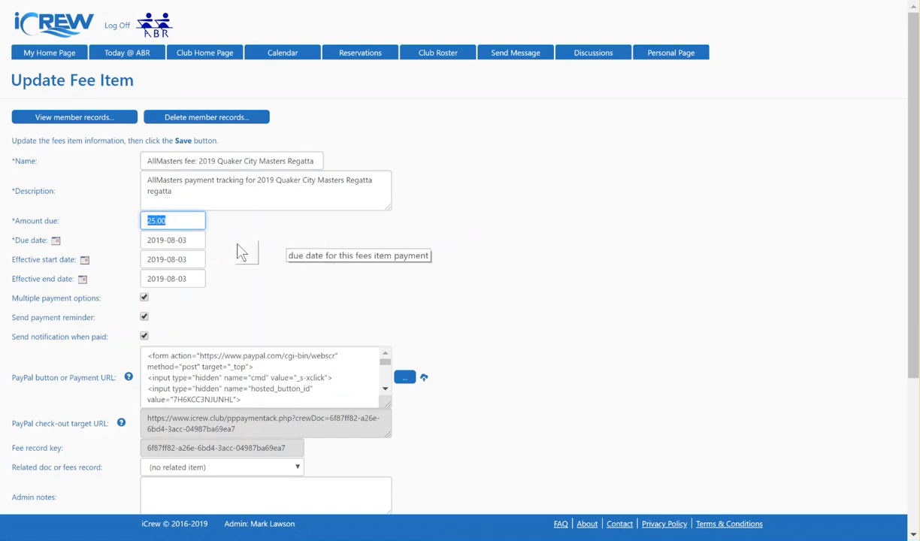
pyautogui.moveTo(249, 251)
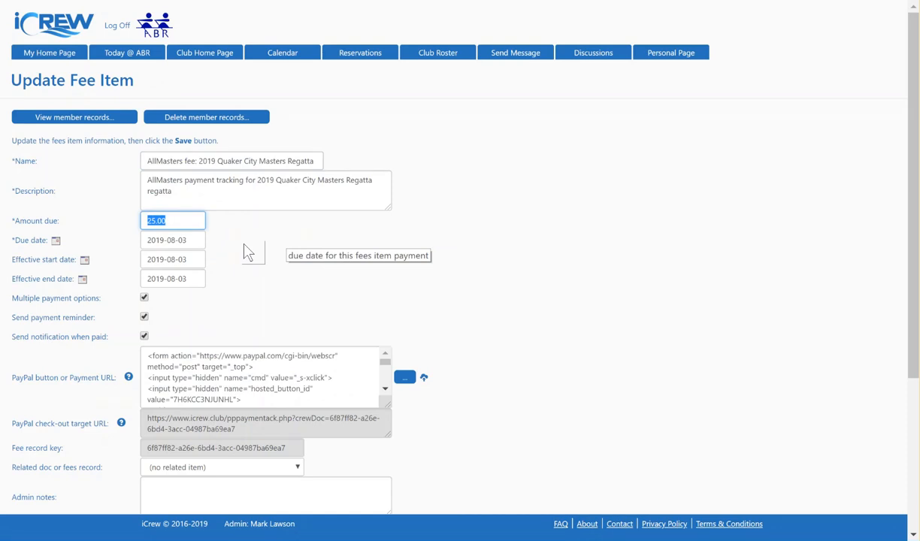
pyautogui.moveTo(132, 302)
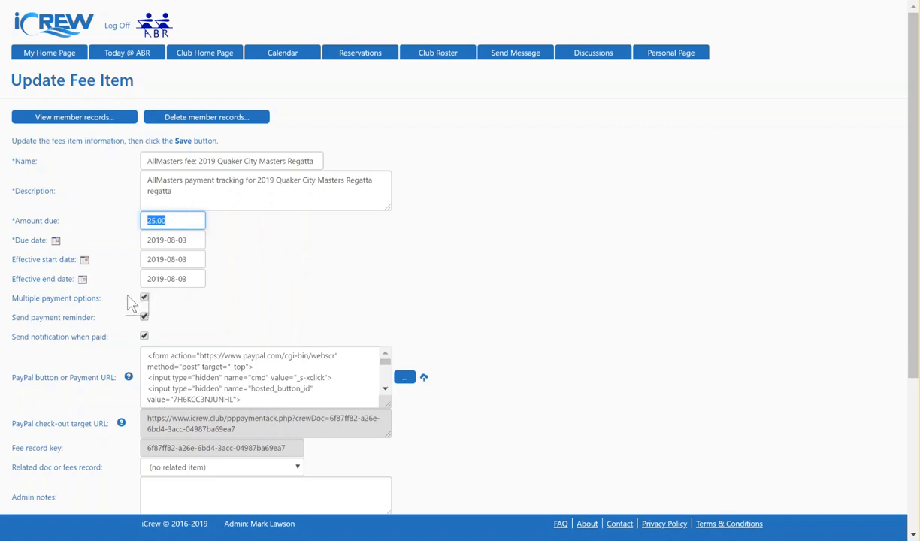
pyautogui.moveTo(154, 310)
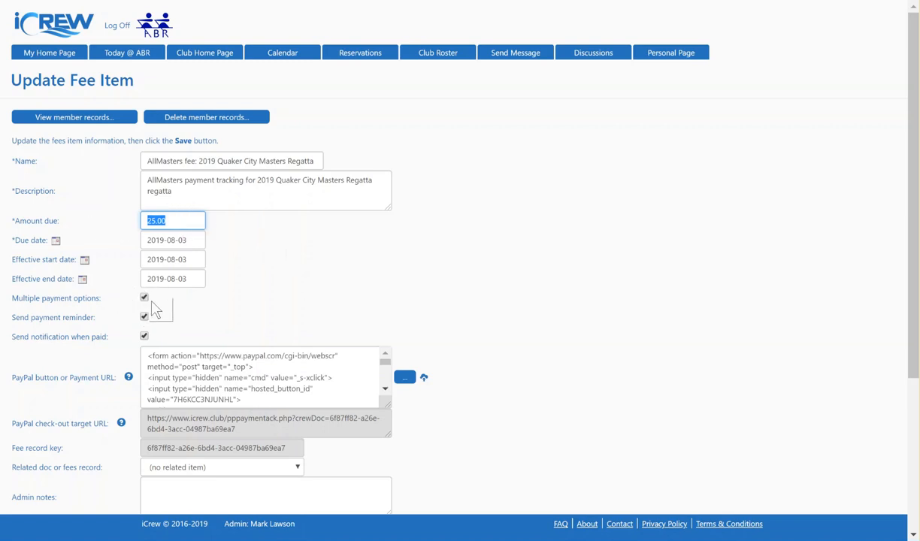
pyautogui.moveTo(199, 384)
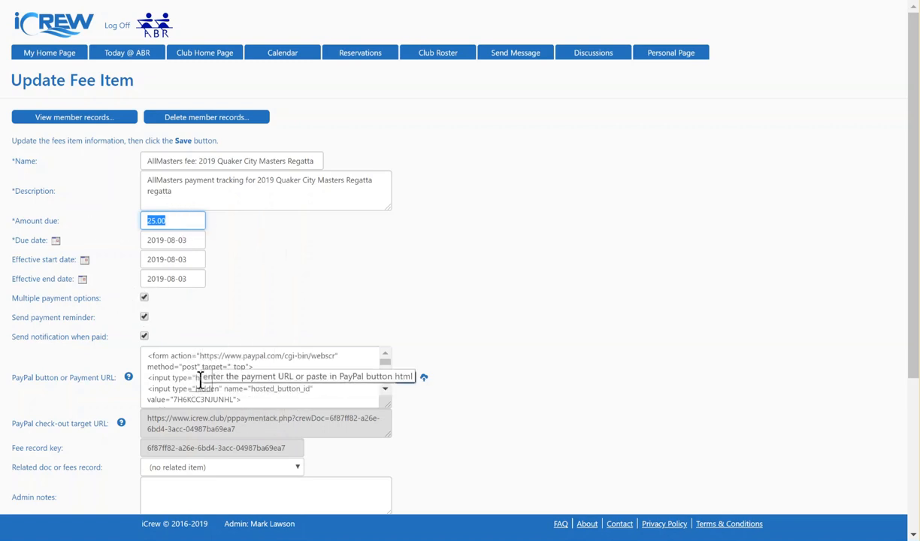
pyautogui.moveTo(289, 397)
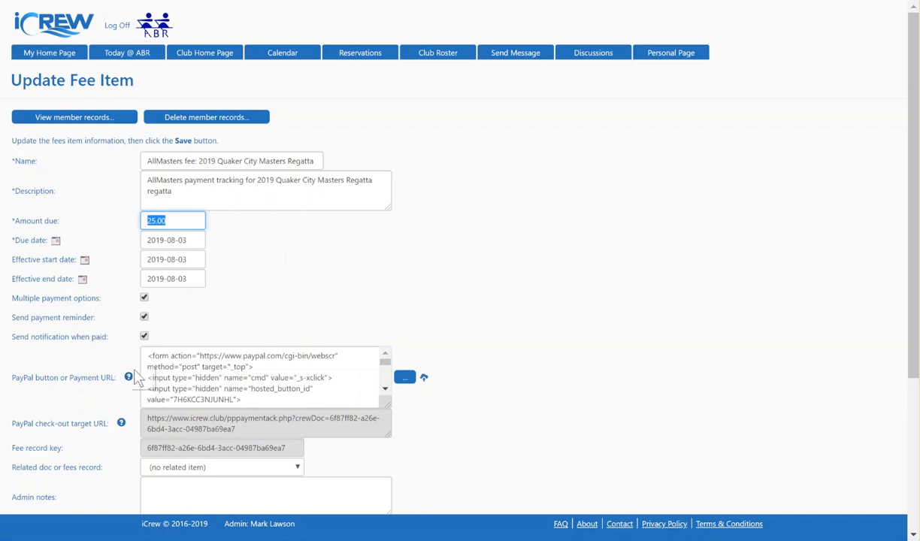
pyautogui.moveTo(128, 378)
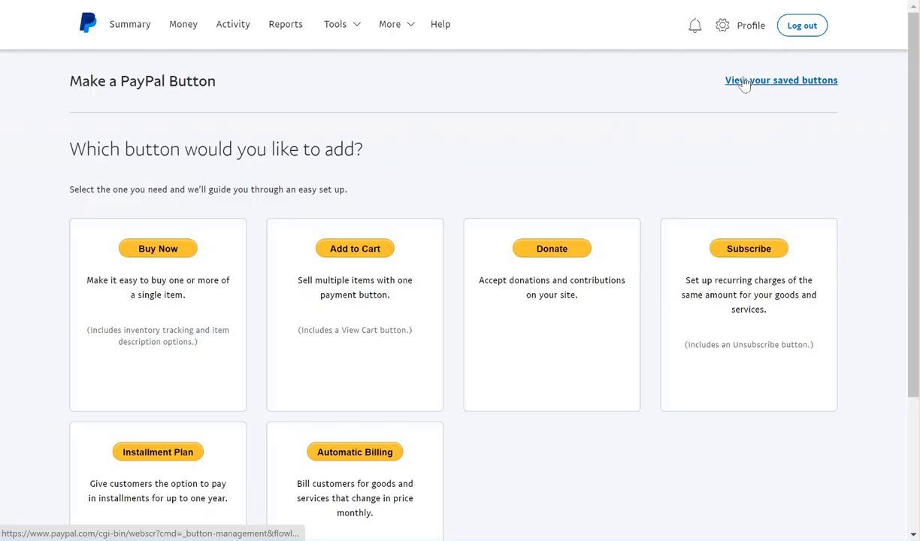
# Review the saved Quaker City Regatta PayPal button's One, Two and Three Races options.
pyautogui.click(781, 80)
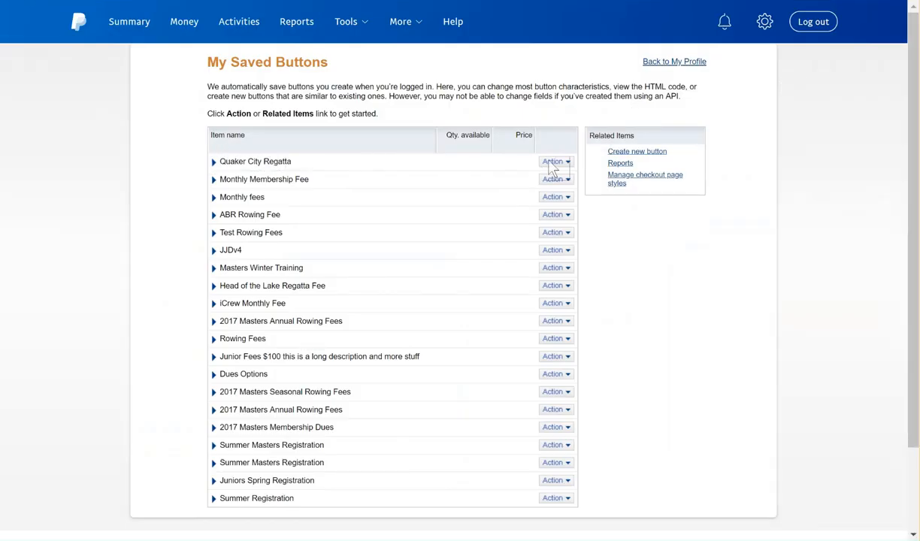
pyautogui.click(553, 161)
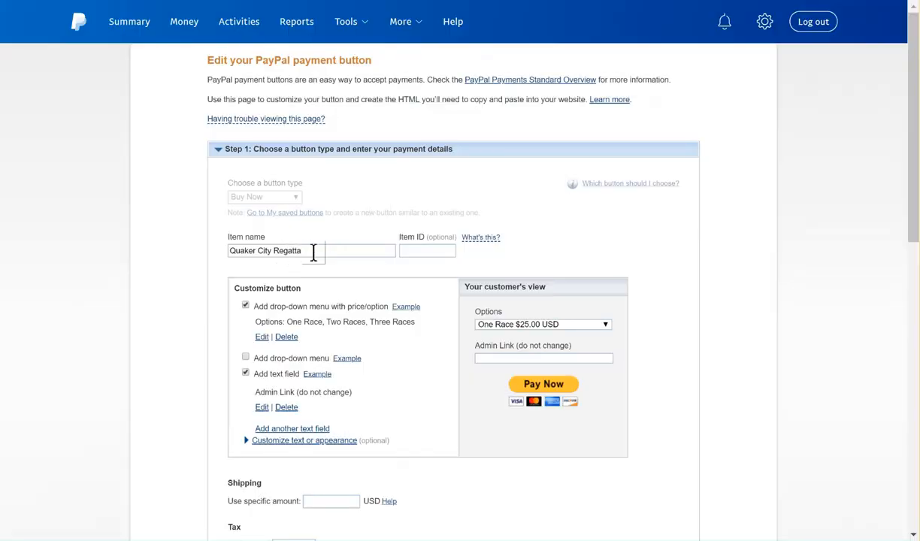
pyautogui.scroll(-3)
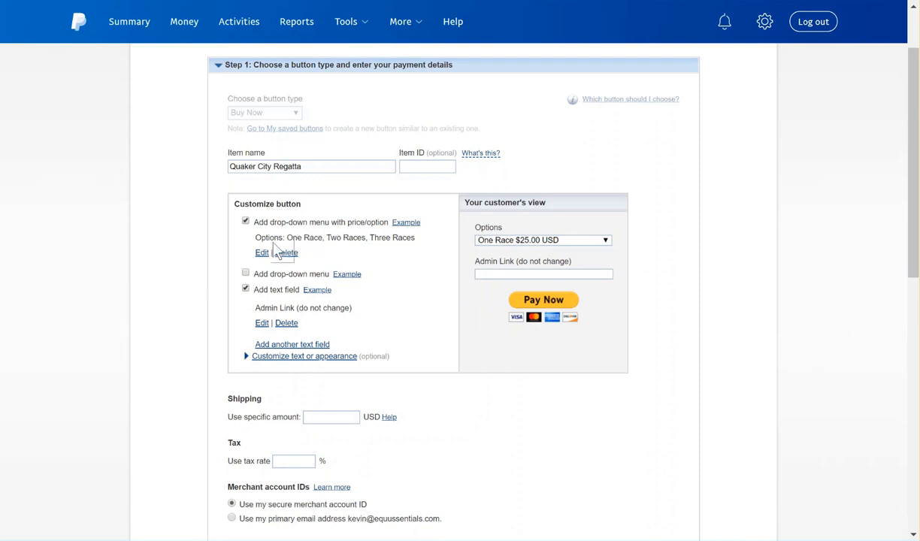
pyautogui.click(262, 252)
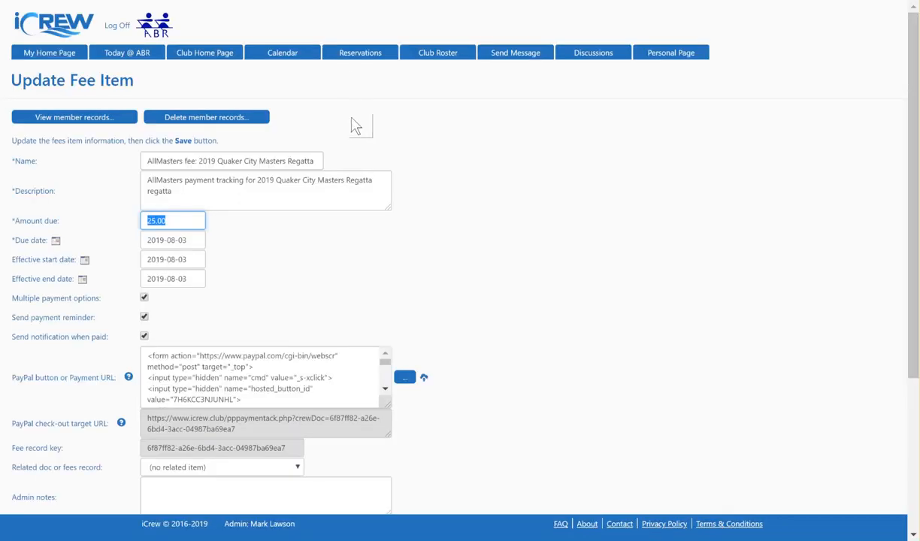
pyautogui.moveTo(73, 116)
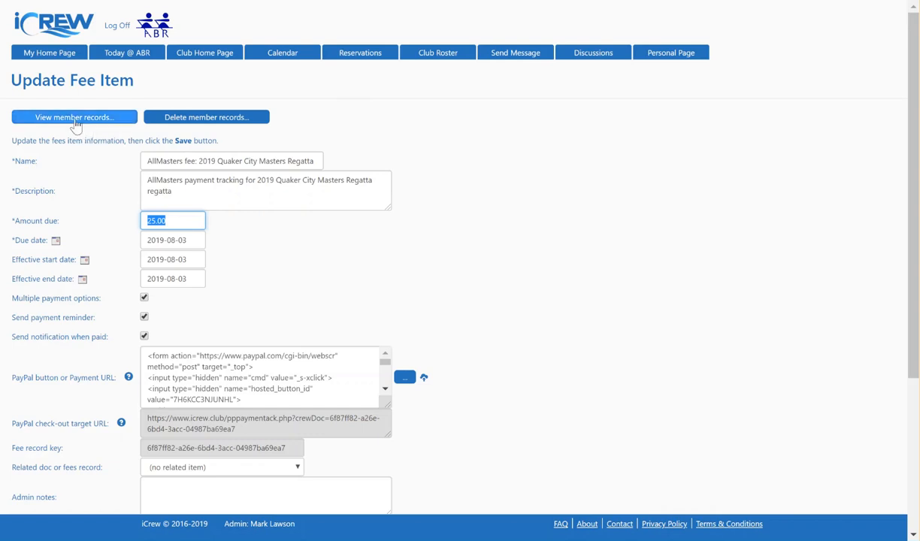
pyautogui.moveTo(103, 211)
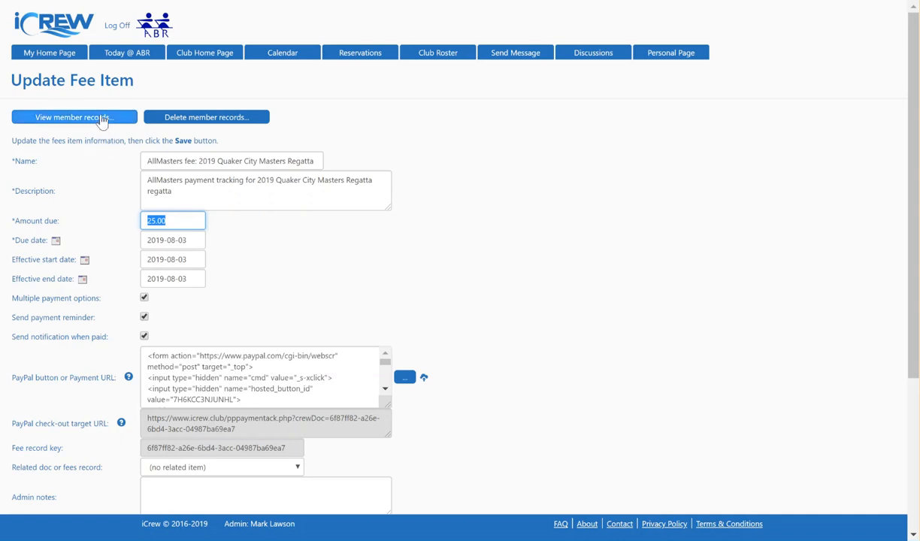
# Open the regatta fee's member records to see the Payment Tracking Report.
pyautogui.click(73, 118)
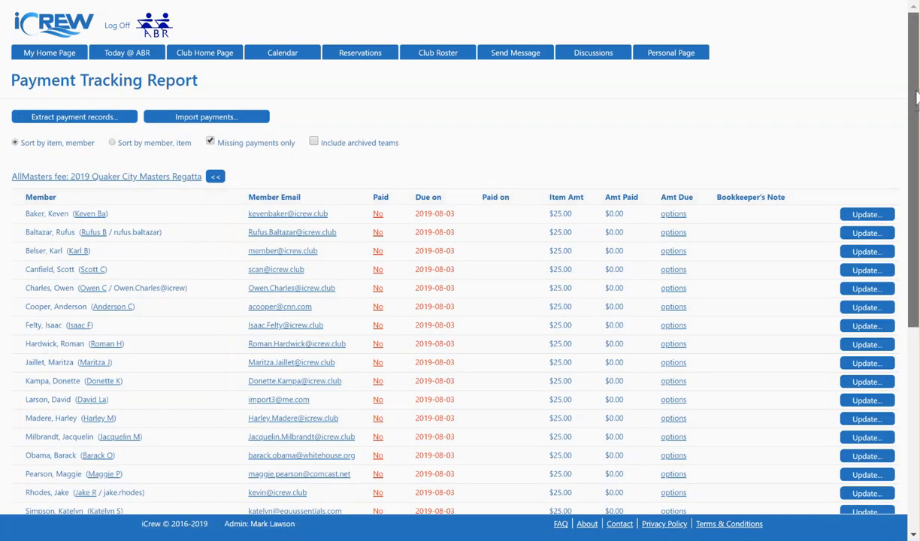
# Scroll the payment tracking report and open Update on the third member's row.
pyautogui.scroll(-3)
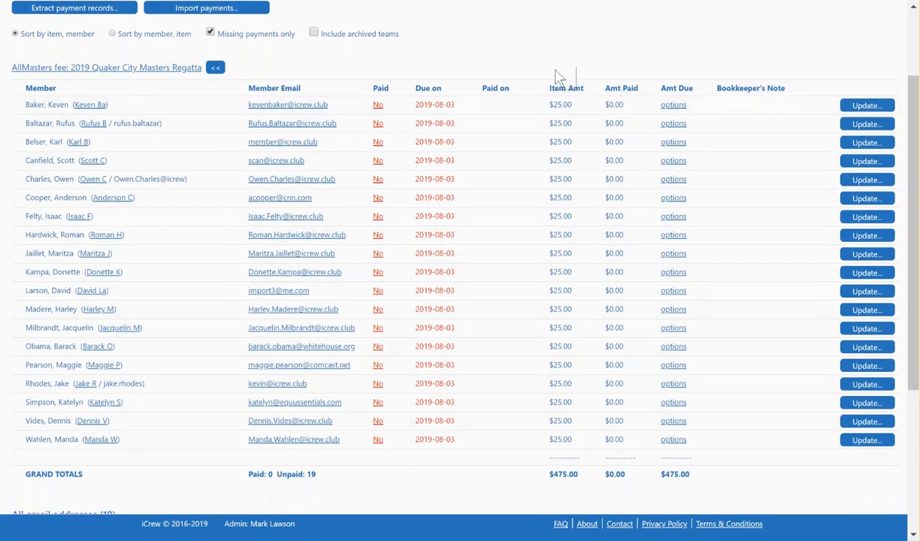
pyautogui.moveTo(532, 143)
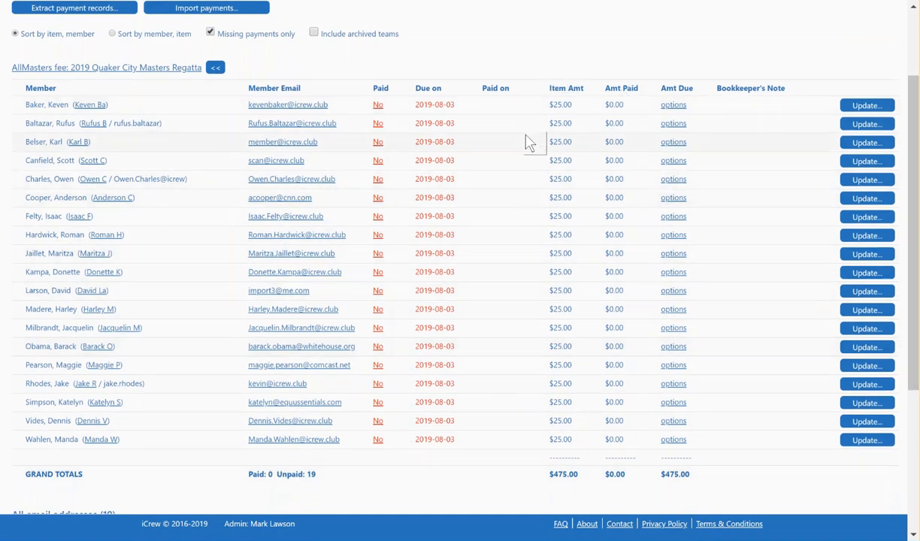
pyautogui.moveTo(555, 109)
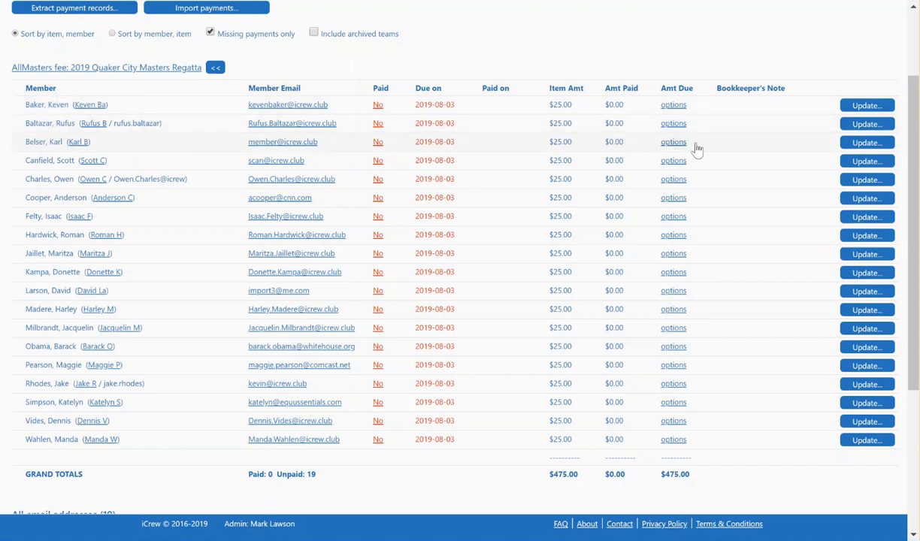
pyautogui.click(867, 142)
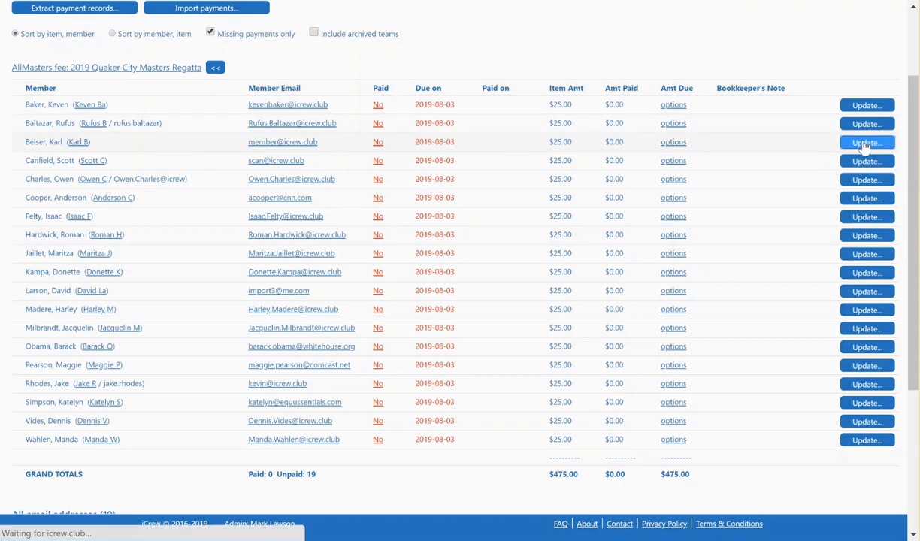
pyautogui.click(867, 142)
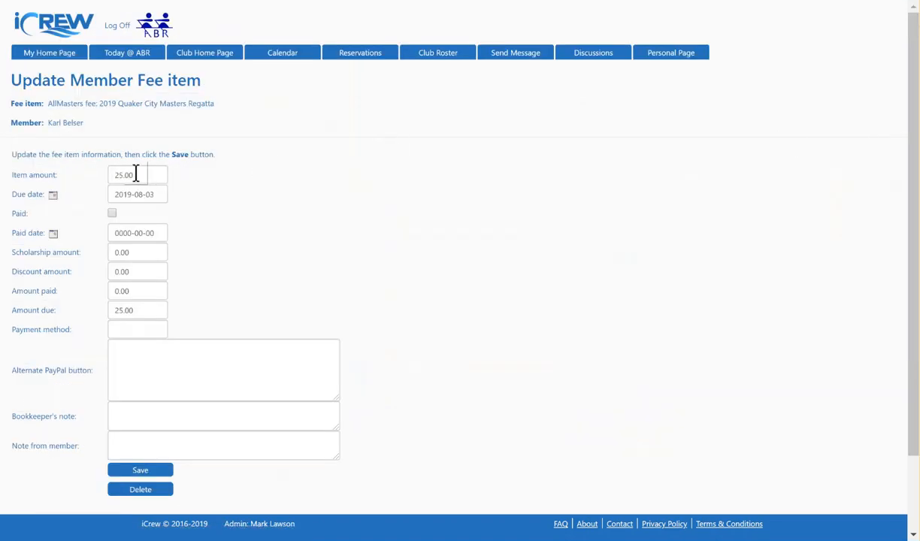
pyautogui.write('60')
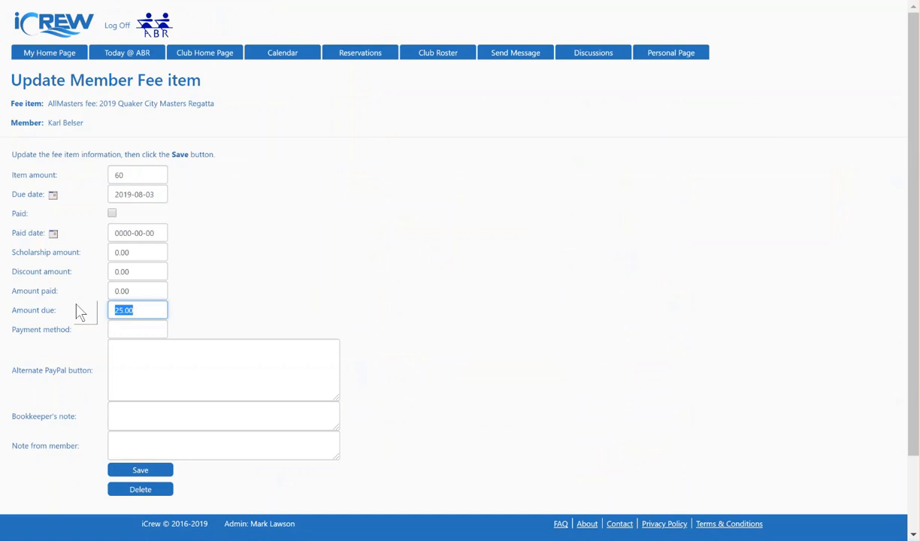
pyautogui.write('60')
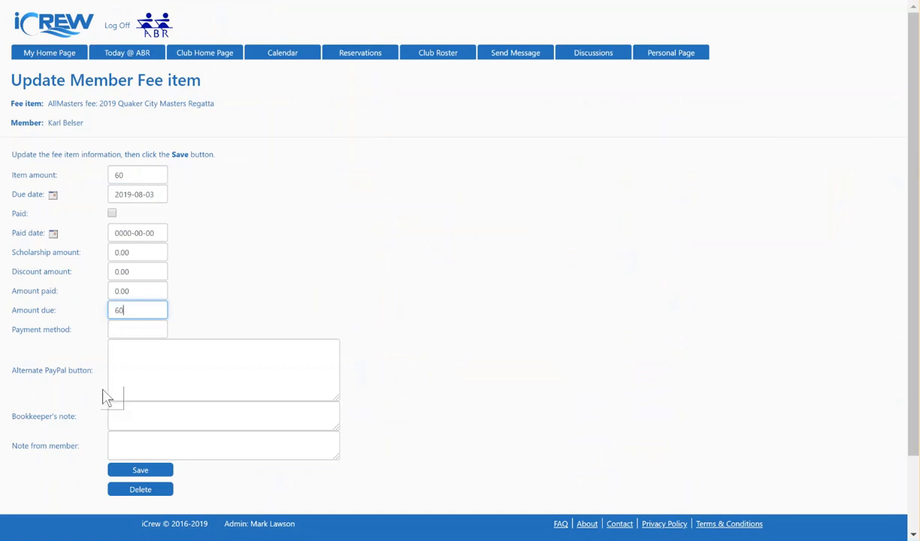
pyautogui.click(139, 469)
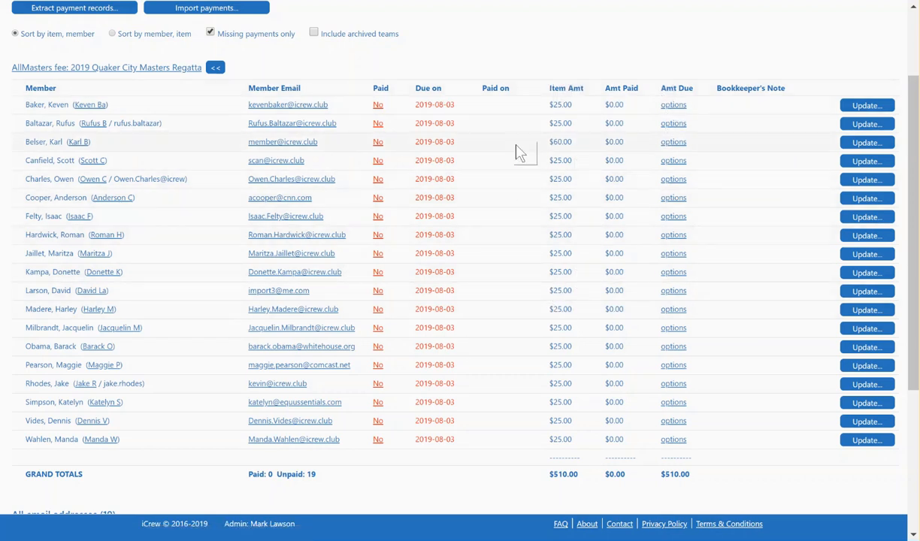
pyautogui.moveTo(566, 198)
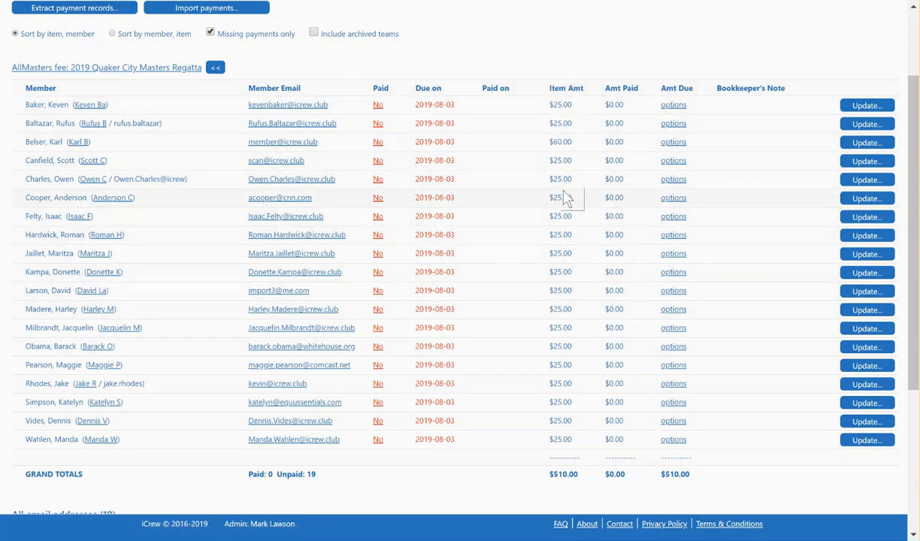
pyautogui.moveTo(594, 282)
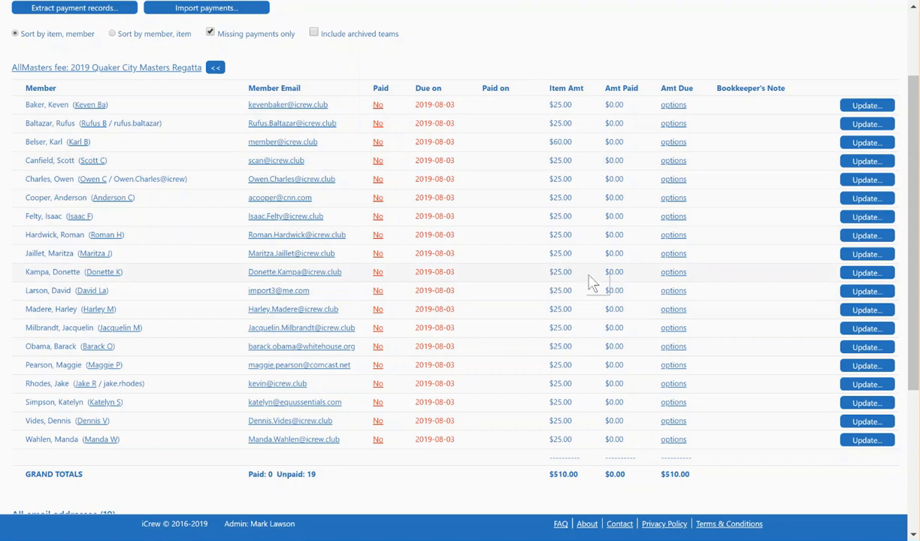
pyautogui.moveTo(608, 191)
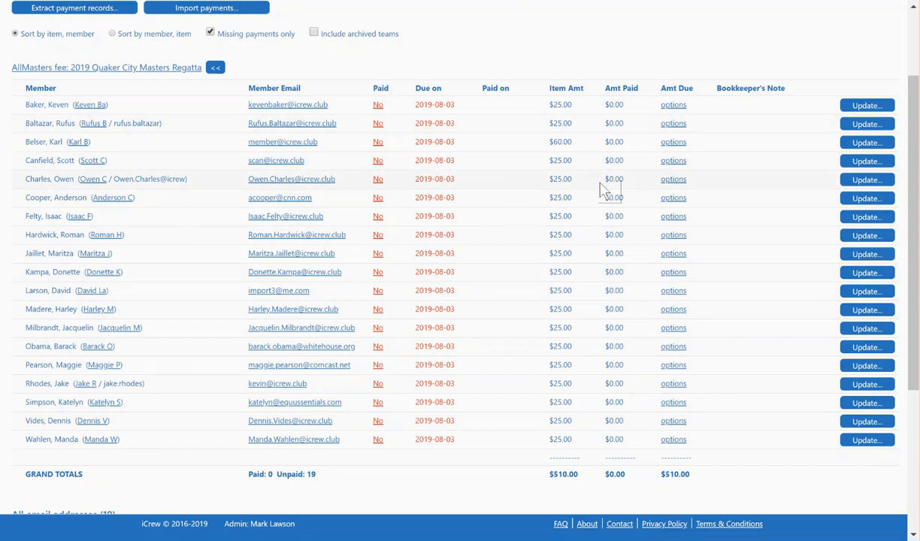
pyautogui.moveTo(726, 191)
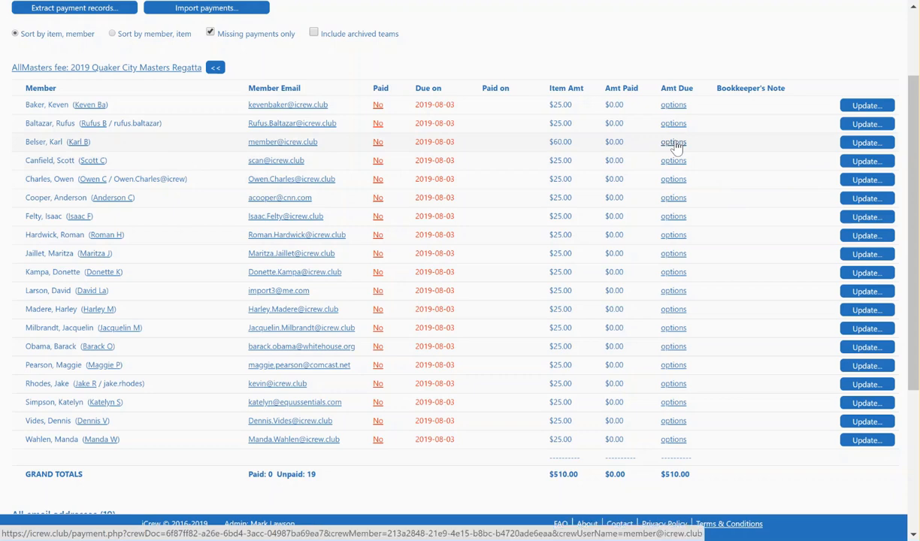
# On the member's Make a Payment page, select Three Races $60.00 USD.
pyautogui.click(673, 142)
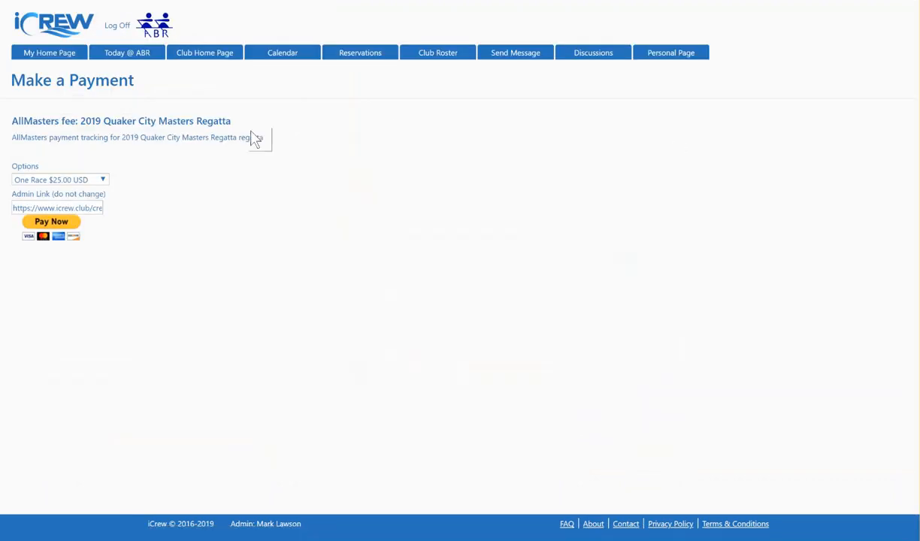
pyautogui.click(59, 180)
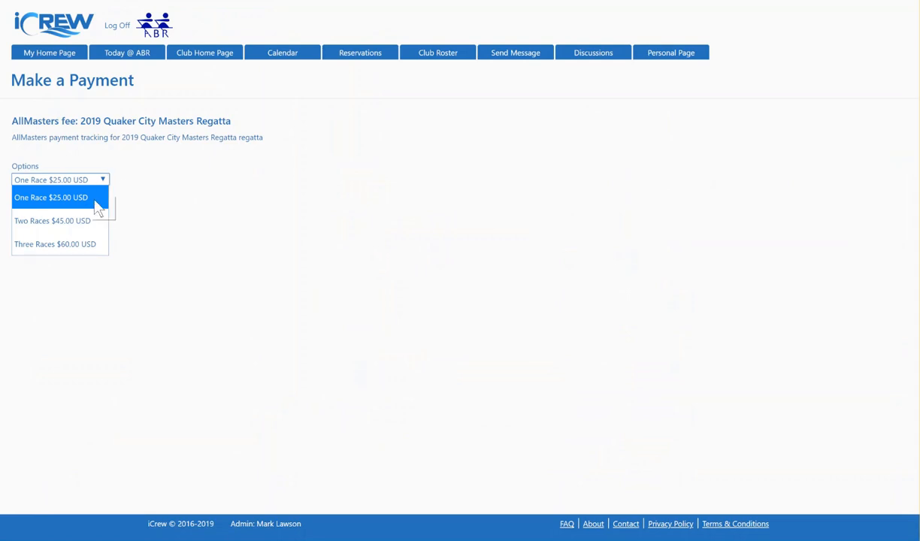
pyautogui.click(55, 244)
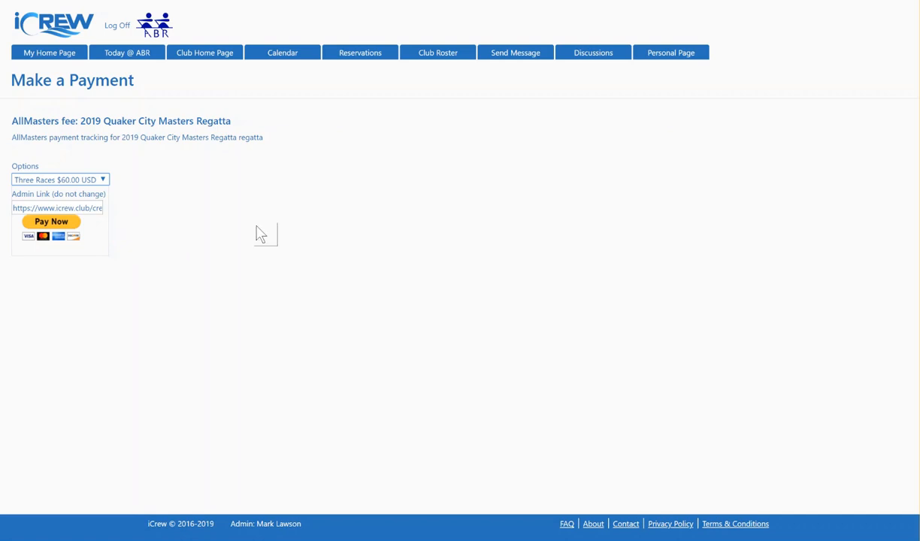
pyautogui.moveTo(796, 173)
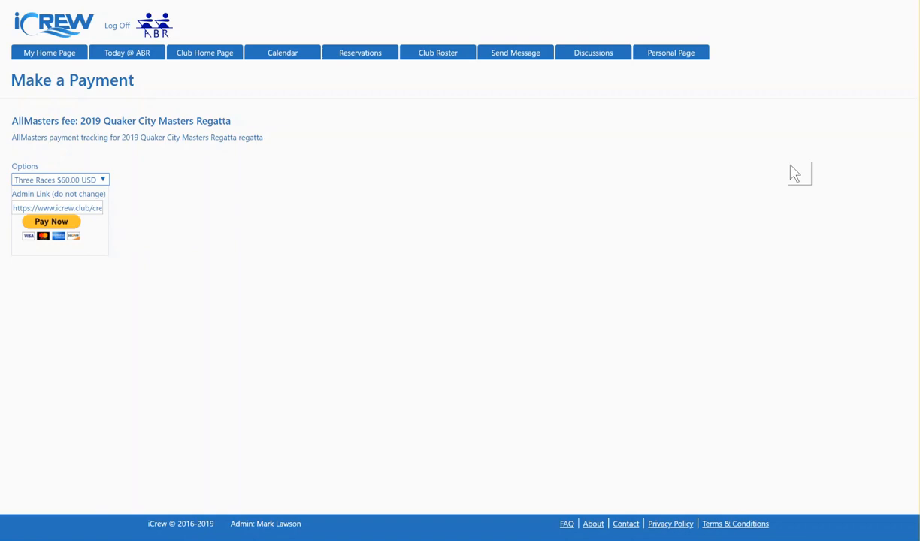